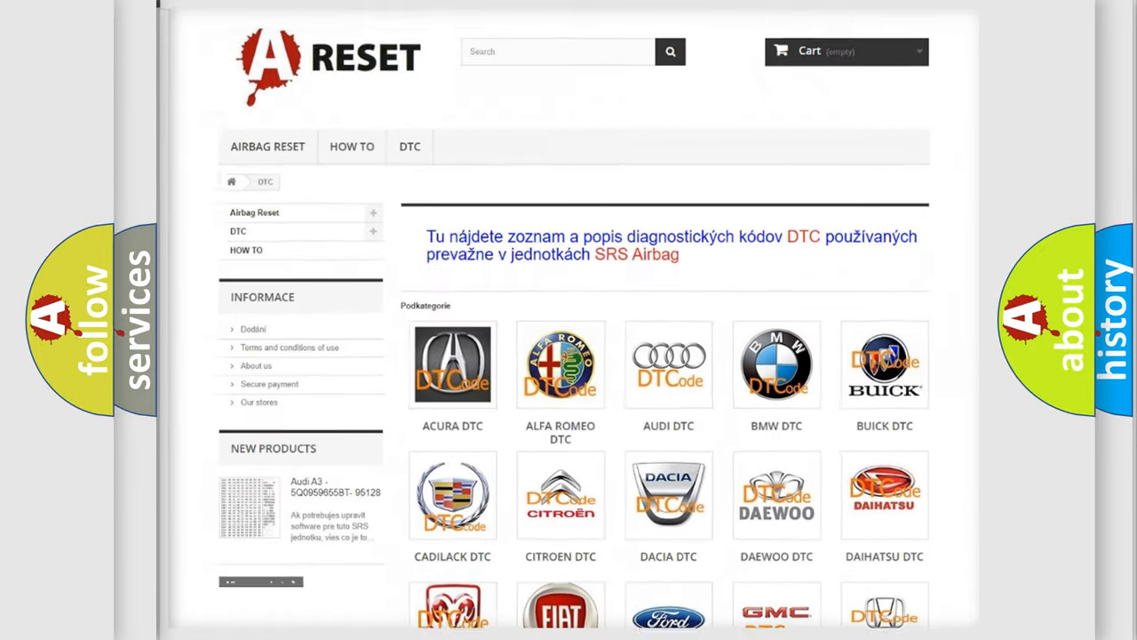
scroll("down", 3)
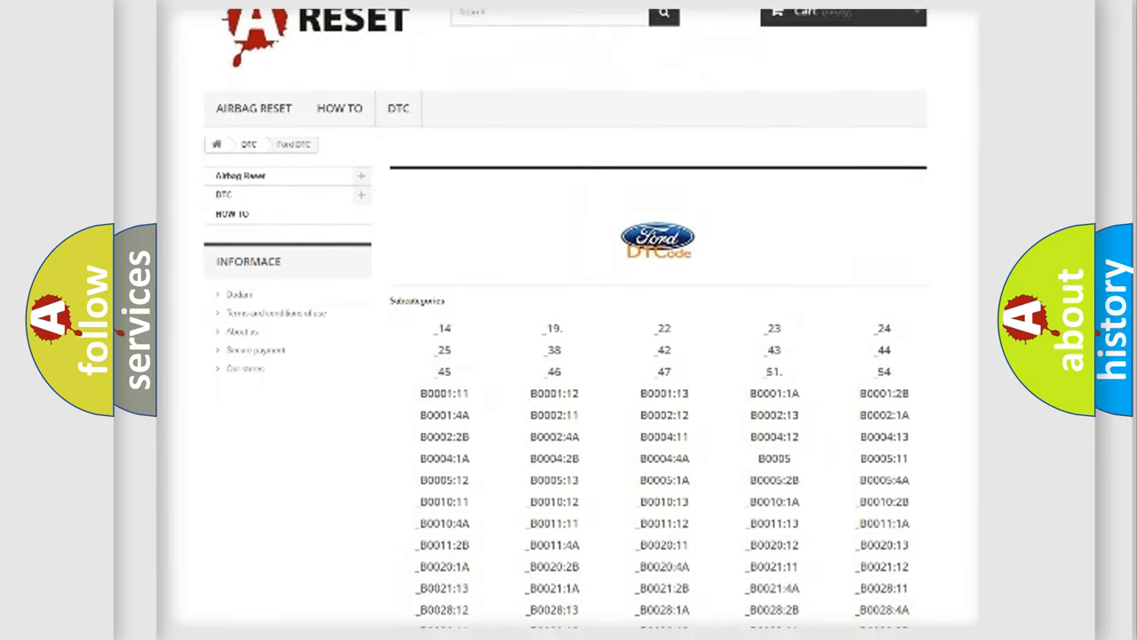
scroll("down", 3)
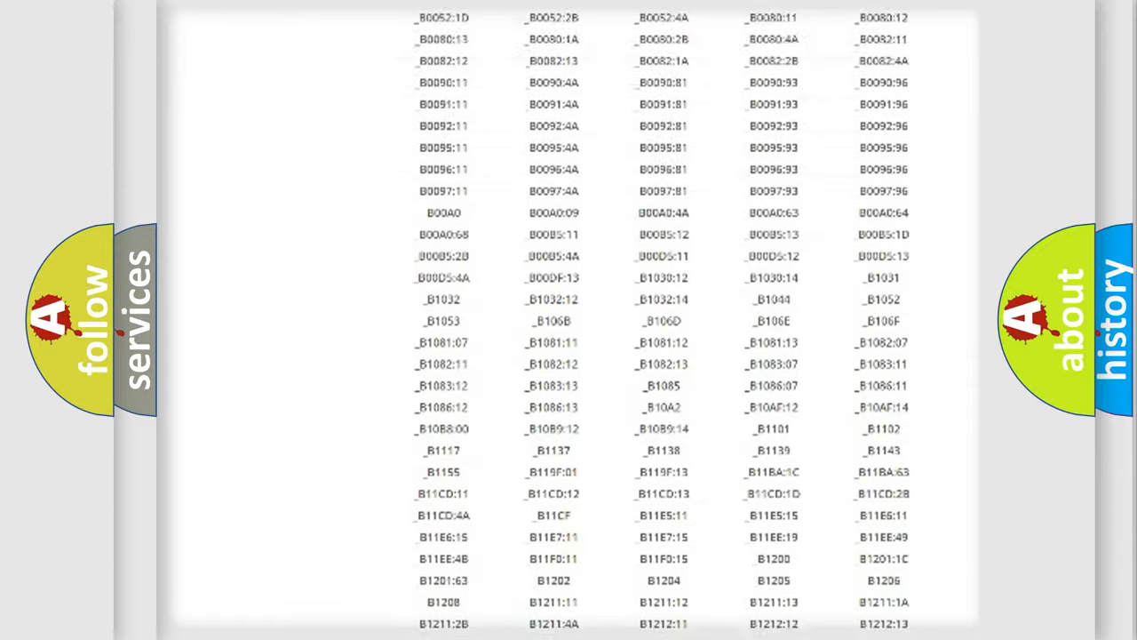
scroll("up", 3)
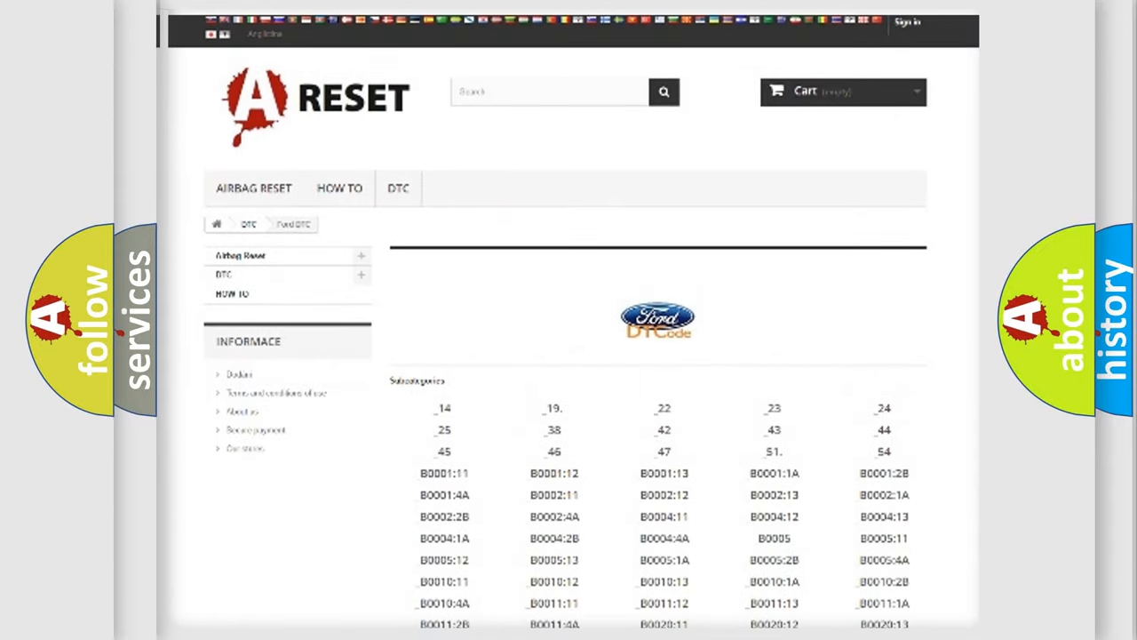